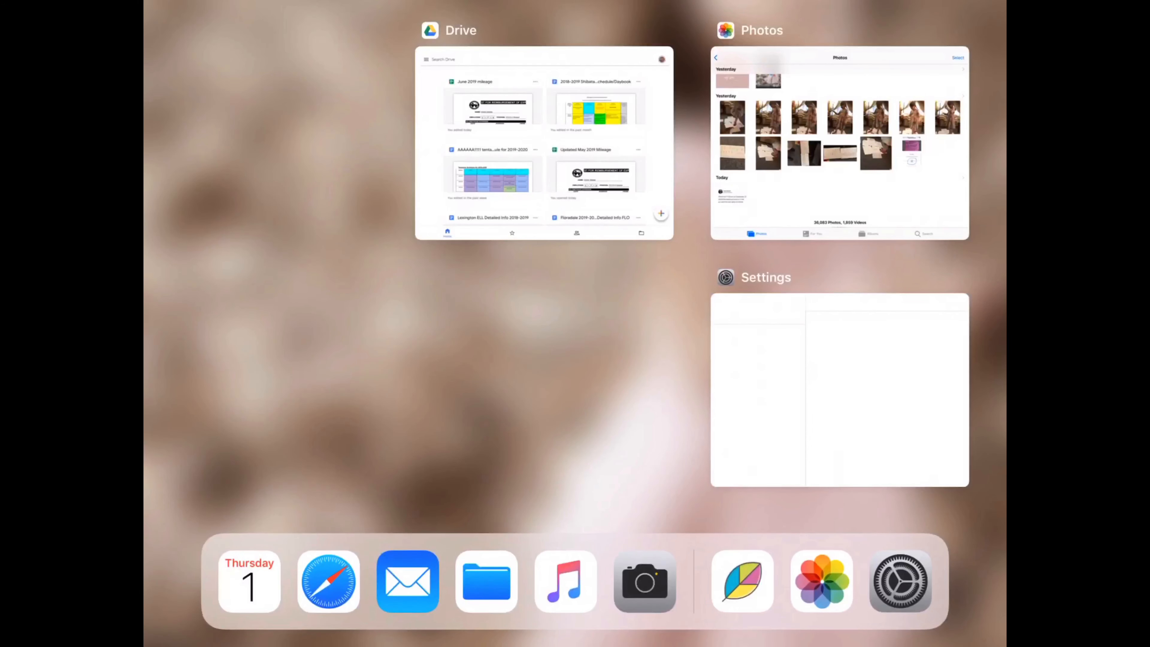
Relaunch Brightspace Portfolio from the dock to reach its welcome screen.
{"action": "left_click", "coordinate": [741, 582]}
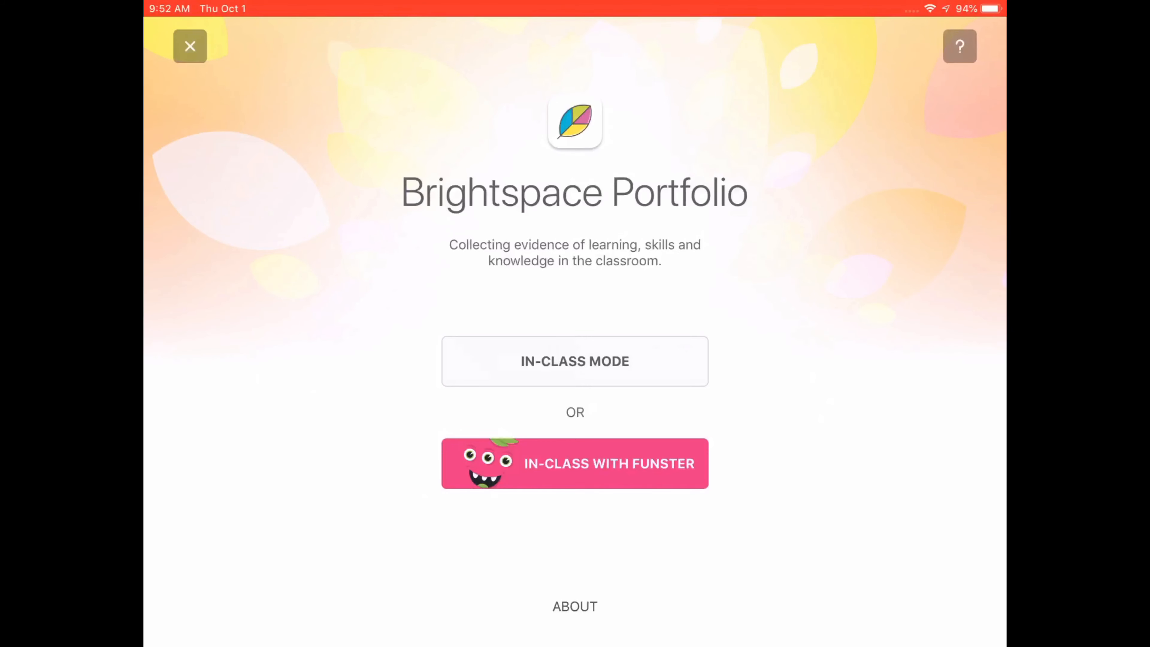
Choose IN-CLASS MODE so the scanner opens on the class card QR code.
{"action": "left_click", "coordinate": [574, 361]}
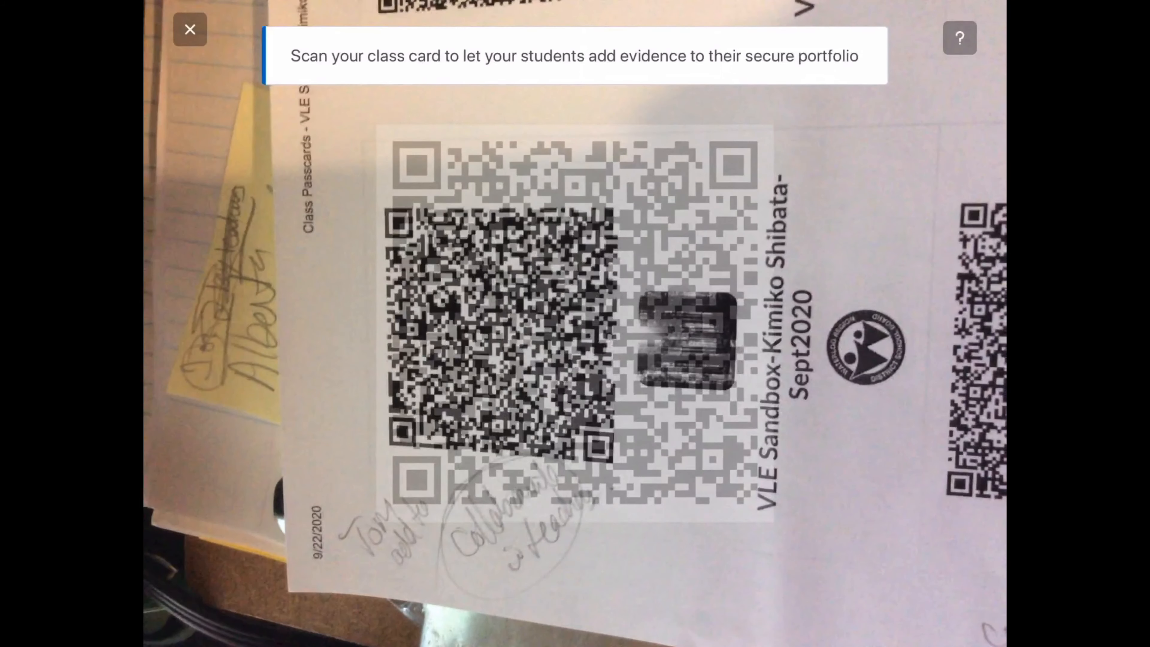